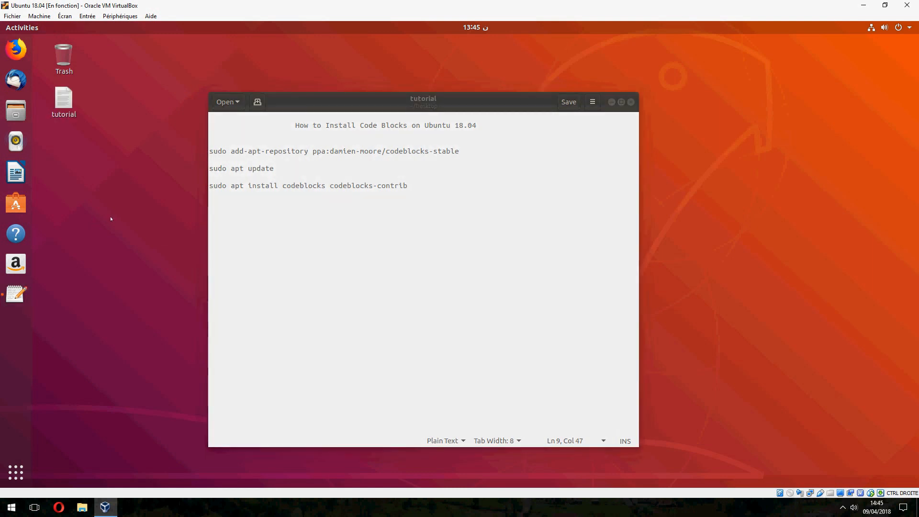
Bring the tutorial notes forward and select the add-apt-repository command line
{"action": "left_click", "coordinate": [15, 326]}
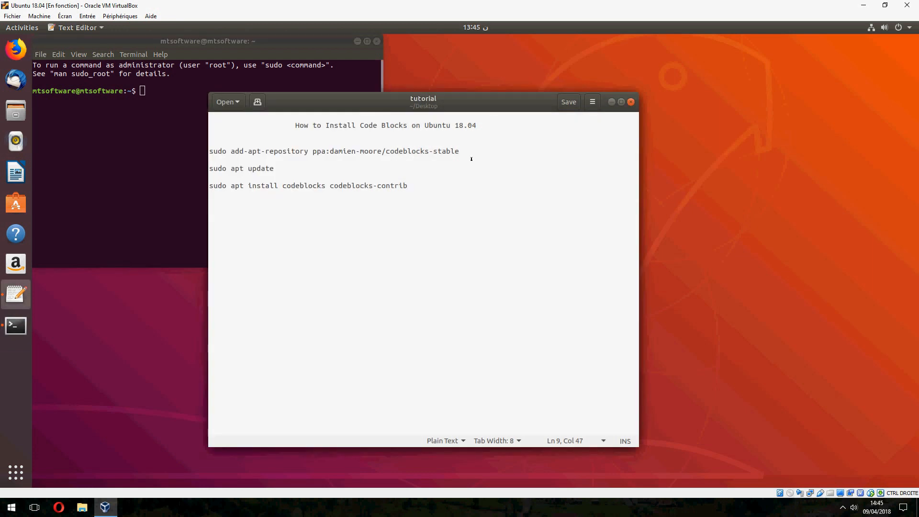
{"action": "triple_click", "coordinate": [334, 151]}
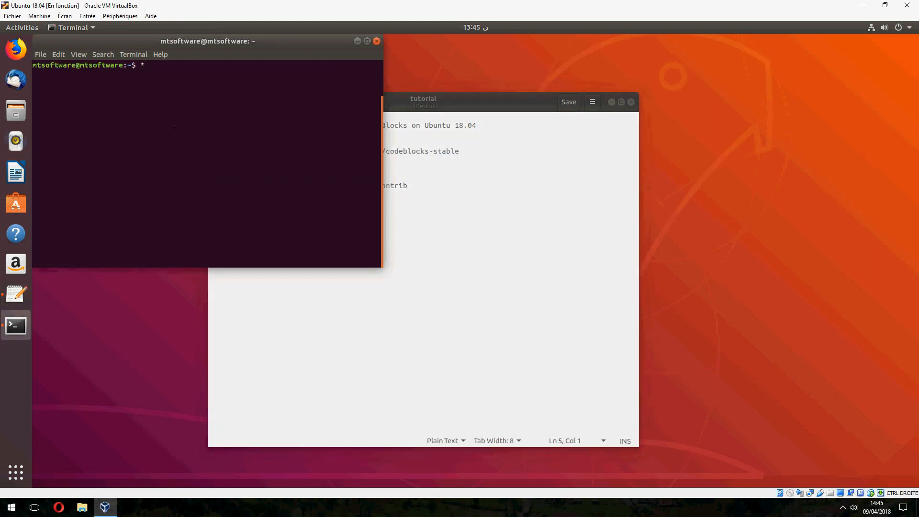
Add the ppa:damien-moore/codeblocks-stable repository with sudo add-apt-repository
{"action": "type", "text": "sudo add-apt-repository ppa:damien-moore/codeblocks-stable"}
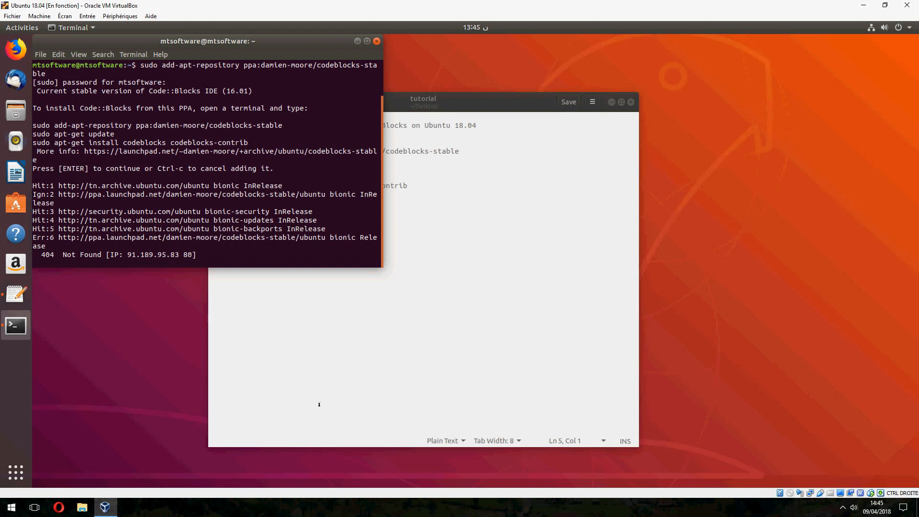
{"action": "key", "text": "Return"}
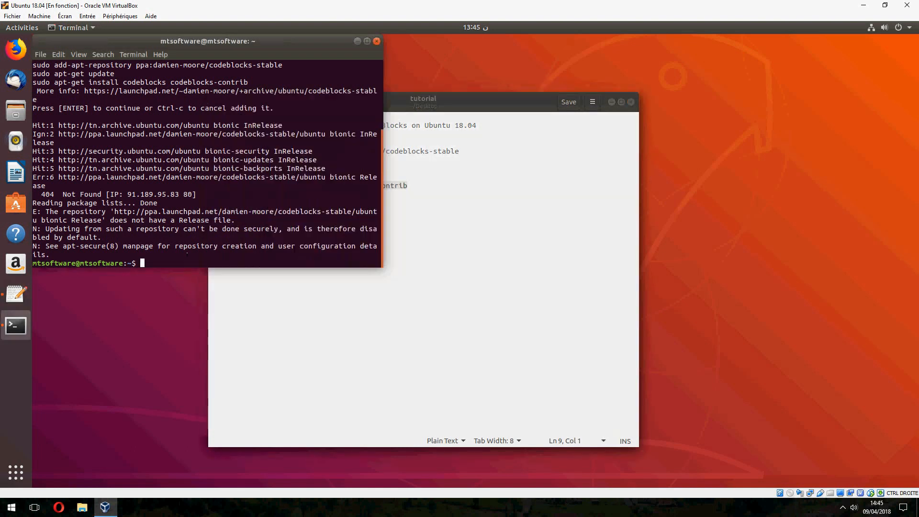
Install codeblocks and codeblocks-contrib with apt, confirming with y
{"action": "type", "text": "sudo apt install codeblocks codeblocks-contrib"}
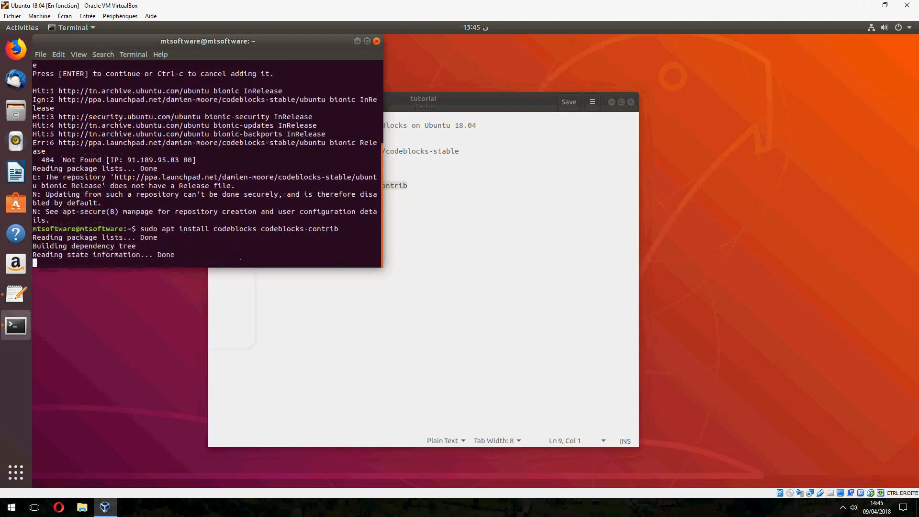
{"action": "type", "text": "you want to continue? [Y/n] y"}
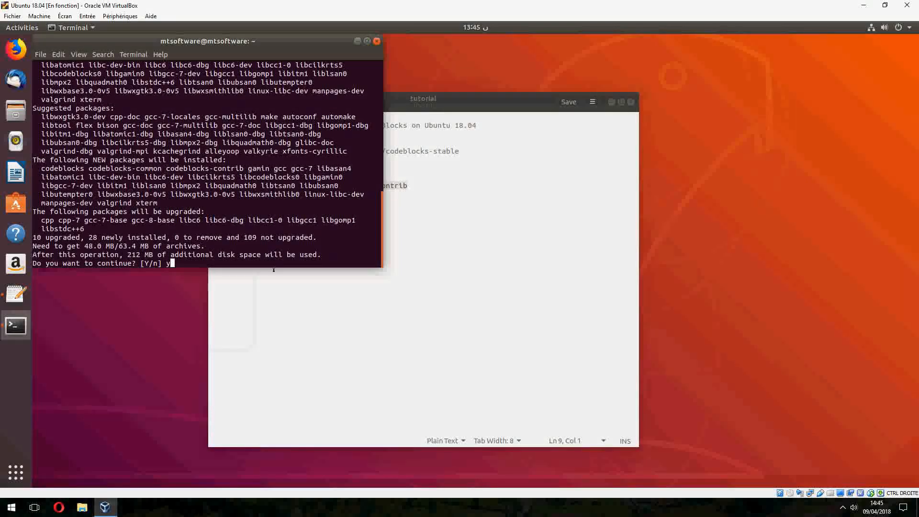
{"action": "key", "text": "Return"}
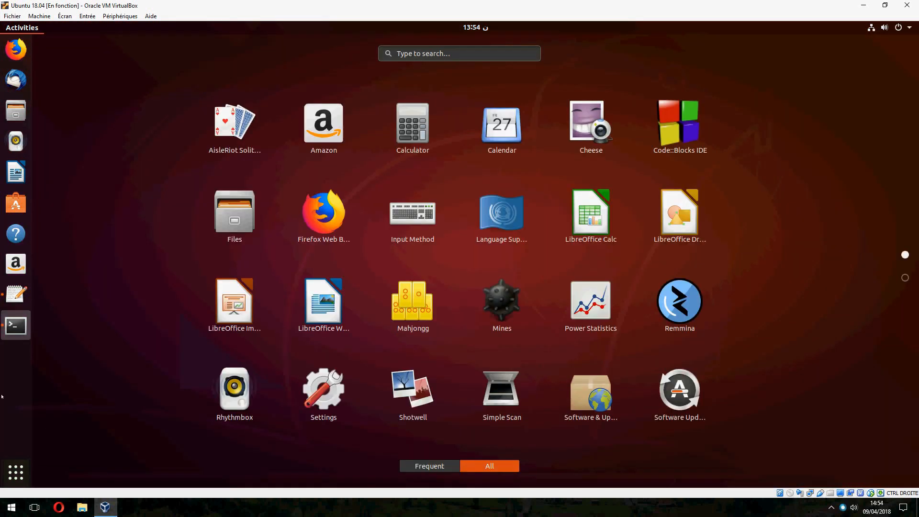
Launch Code::Blocks IDE and keep GNU GCC Compiler as the default compiler
{"action": "left_click", "coordinate": [14, 326]}
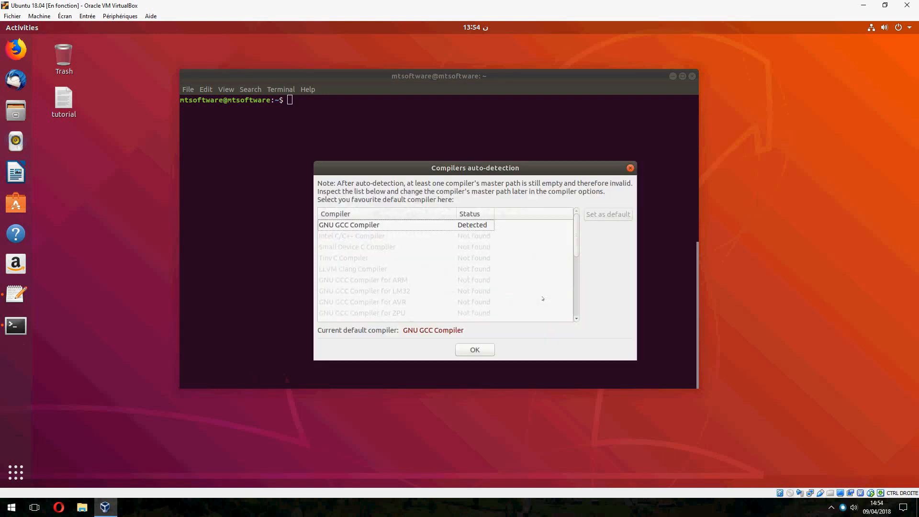
{"action": "left_click", "coordinate": [349, 224]}
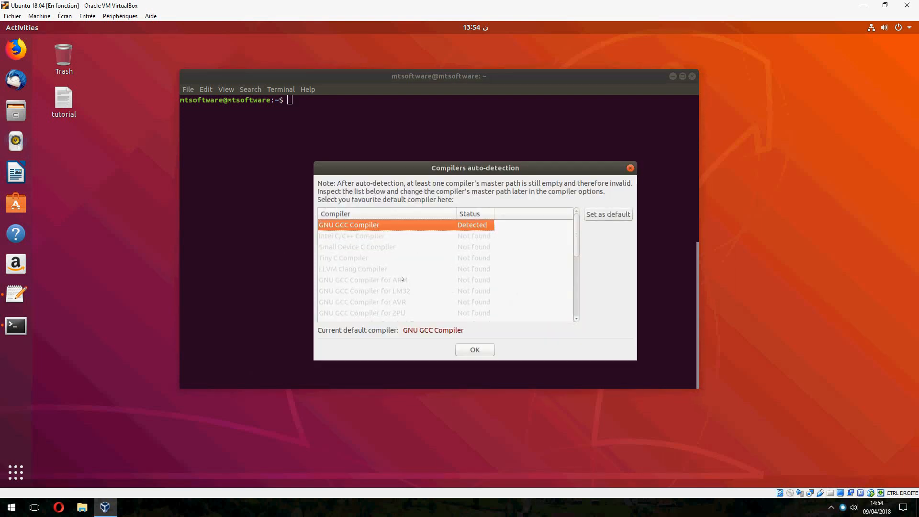
{"action": "left_click", "coordinate": [474, 349]}
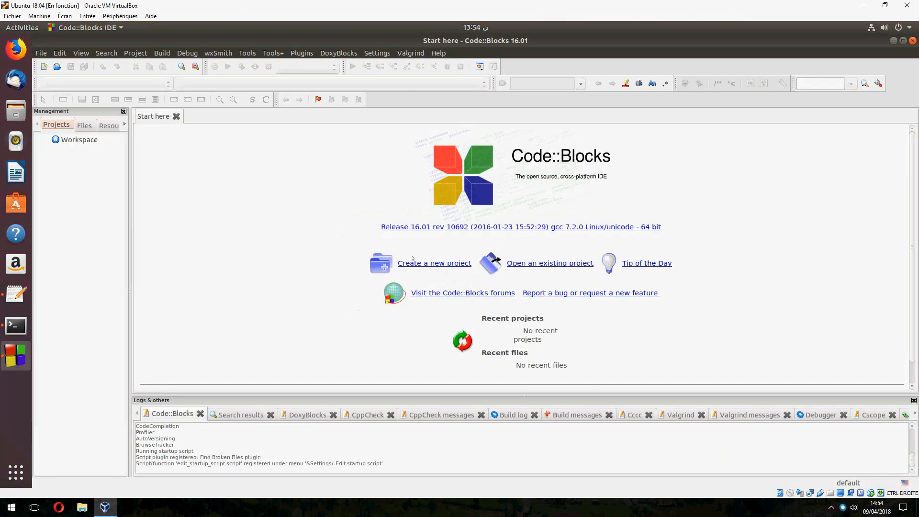
{"action": "mouse_move", "coordinate": [465, 252]}
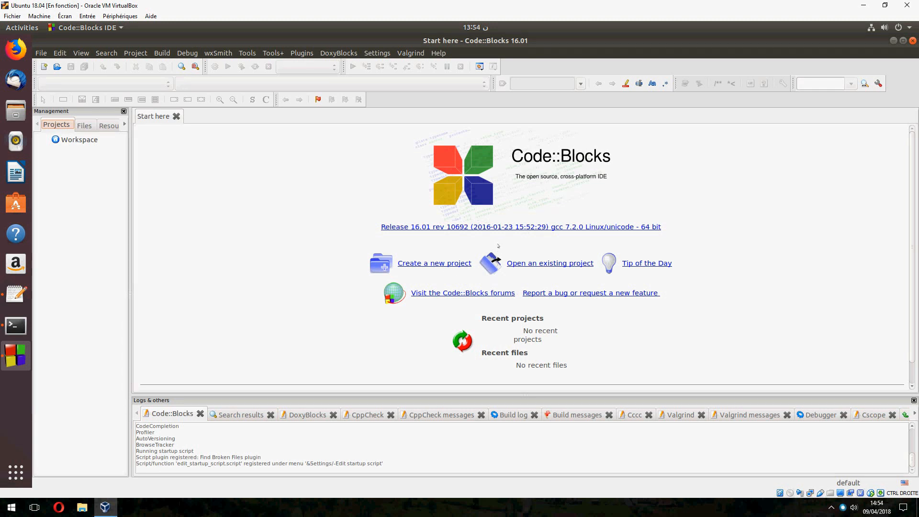
{"action": "mouse_move", "coordinate": [564, 249]}
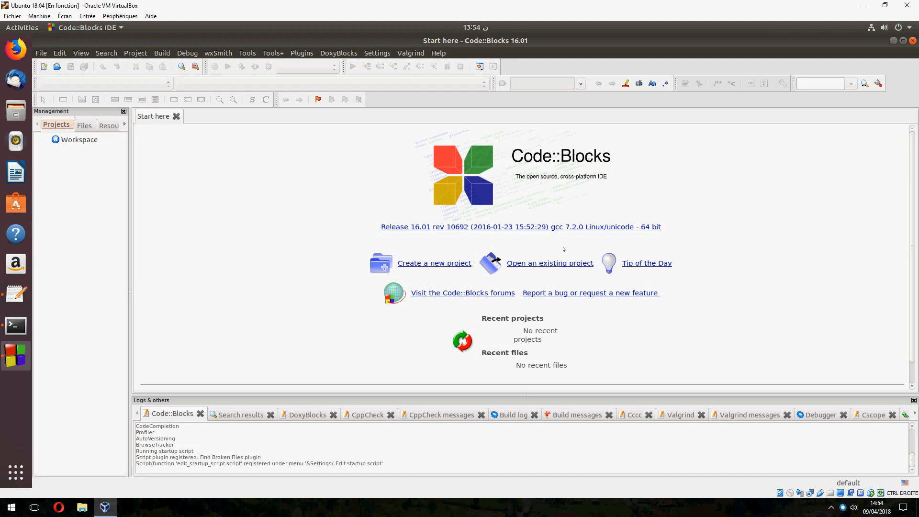
{"action": "mouse_move", "coordinate": [477, 244]}
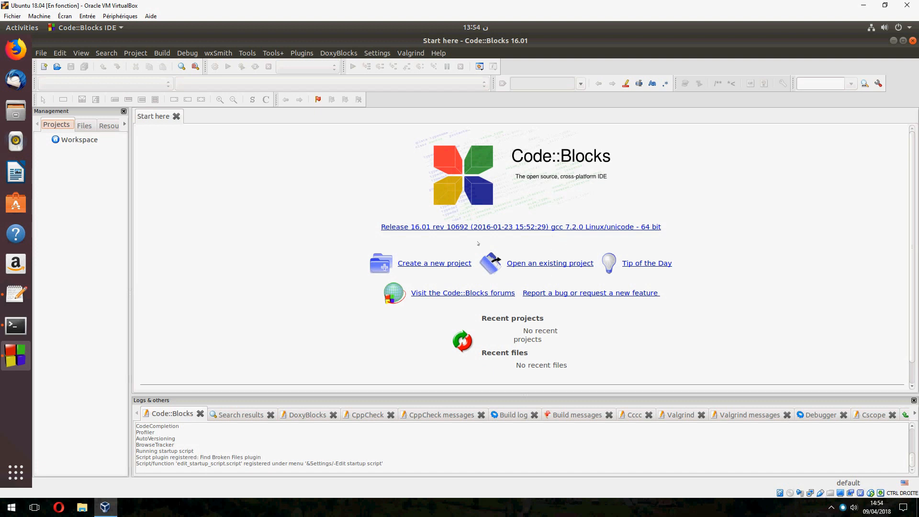